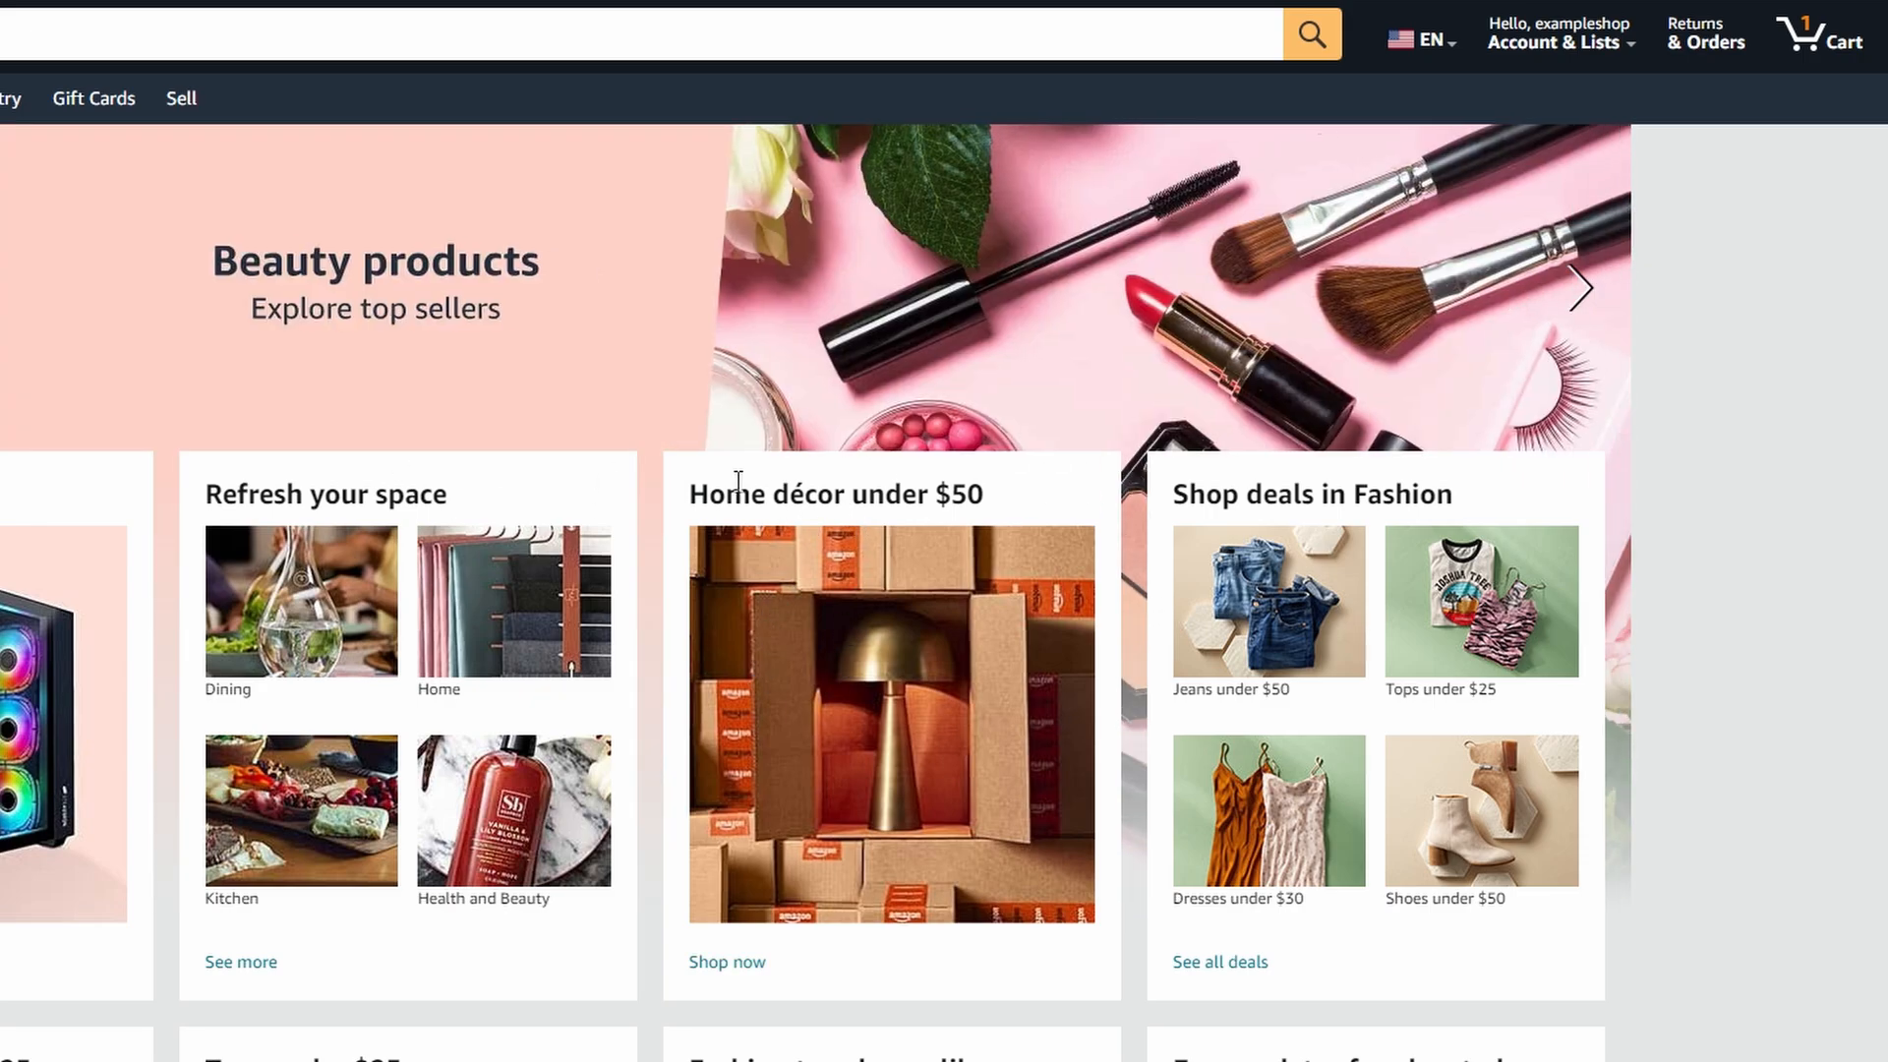
Step: Go to Your Orders from the Account & Lists menu to view the arriving order
{"action": "left_click", "coordinate": [1555, 34]}
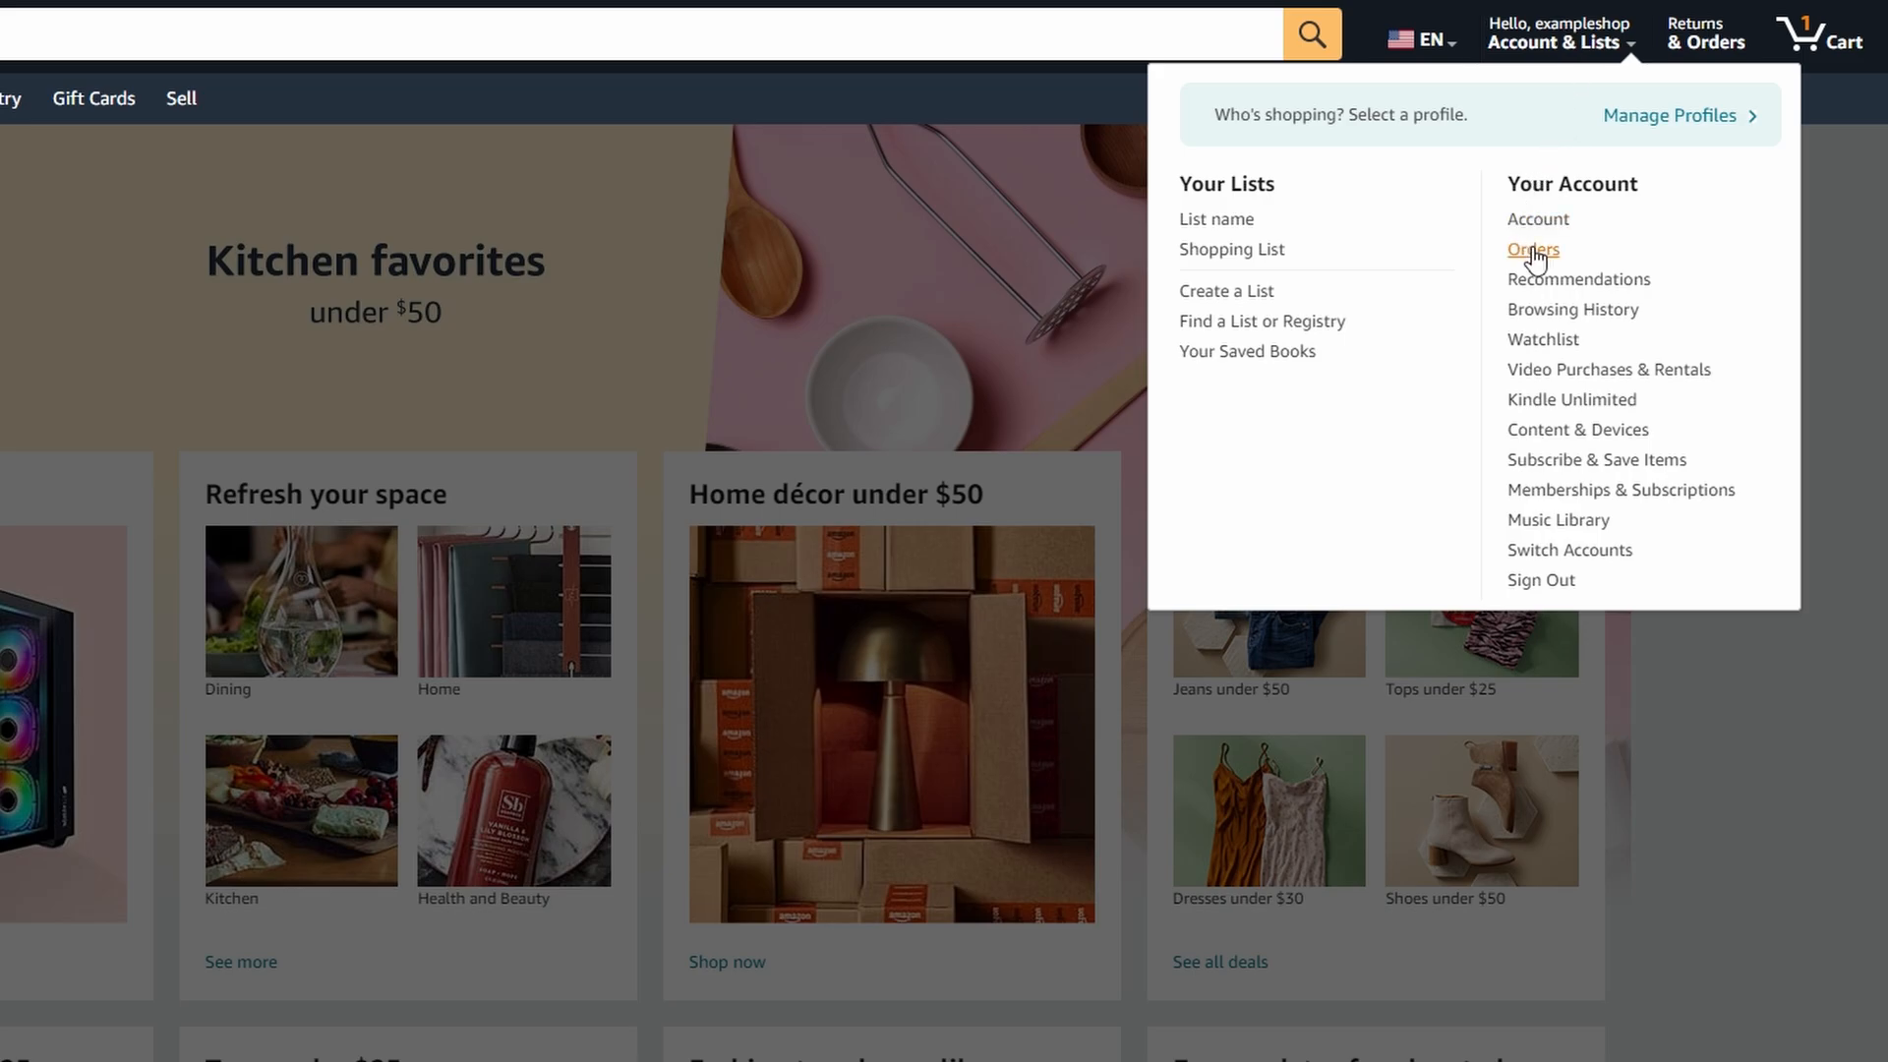
{"action": "left_click", "coordinate": [1532, 250]}
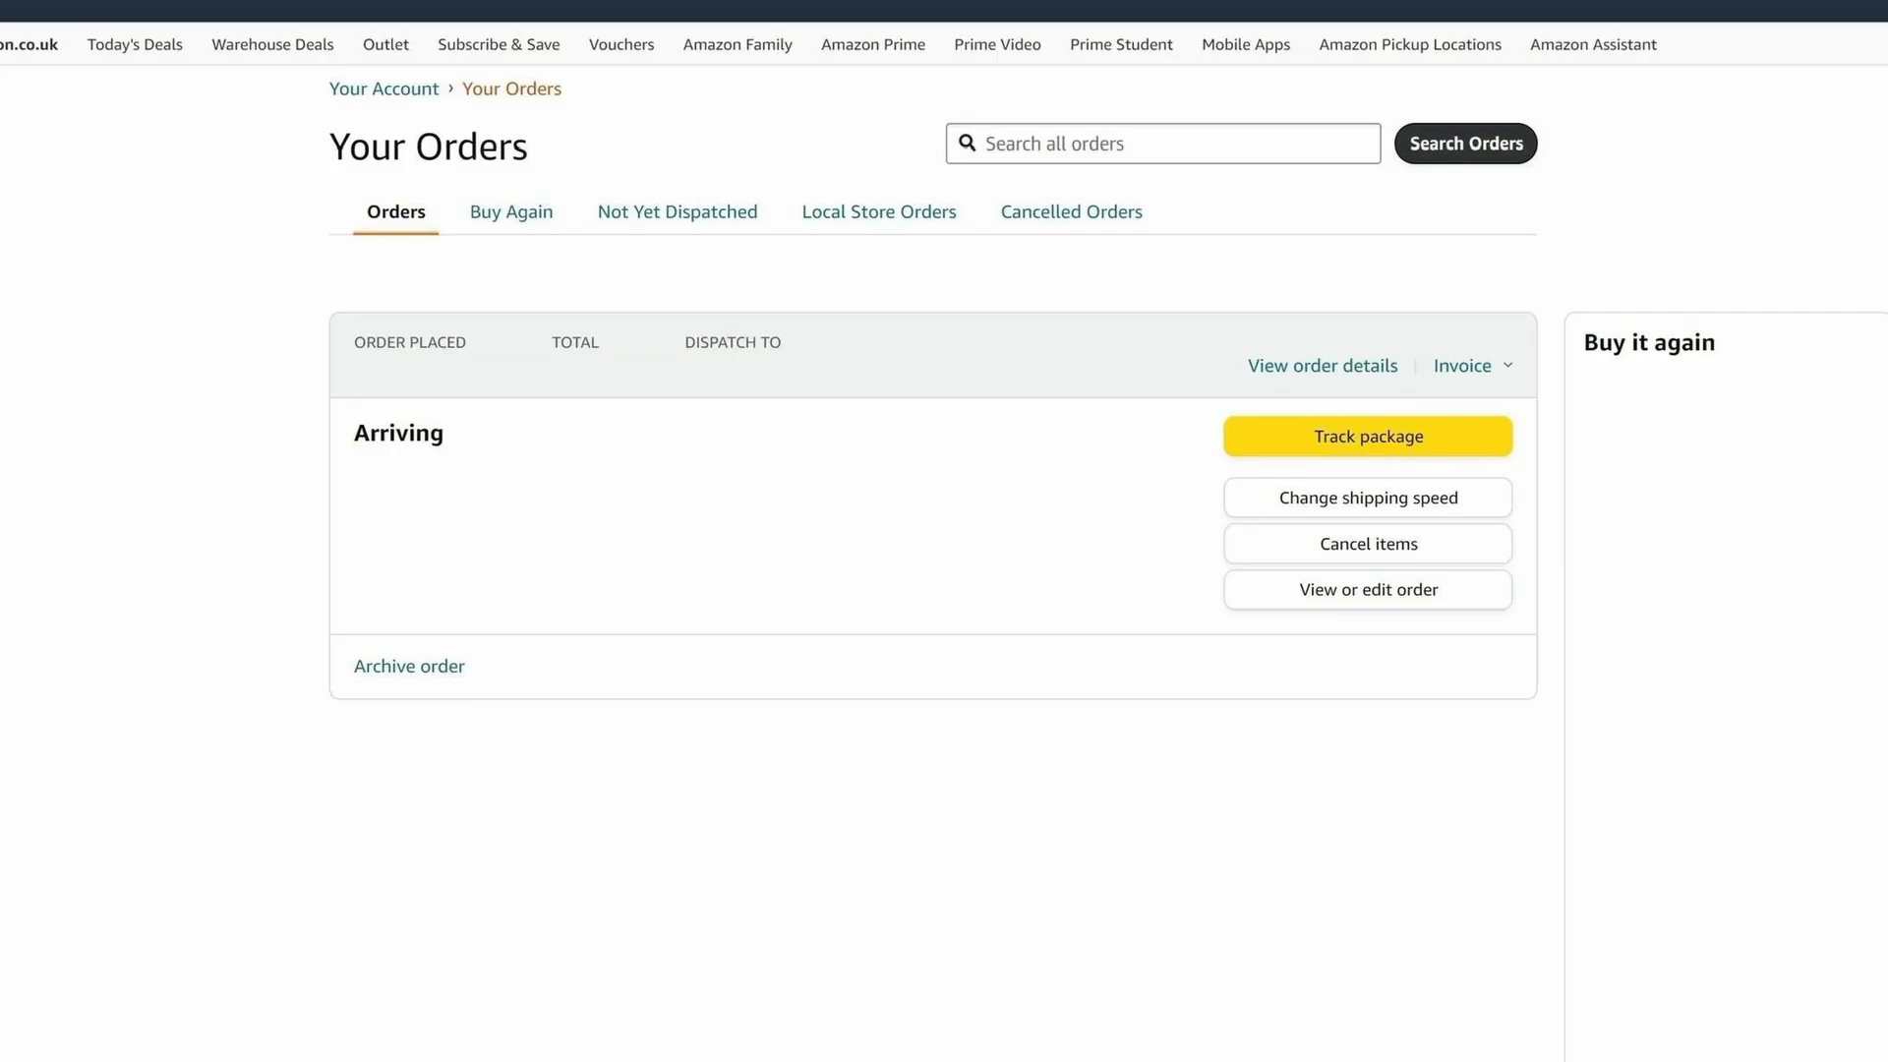